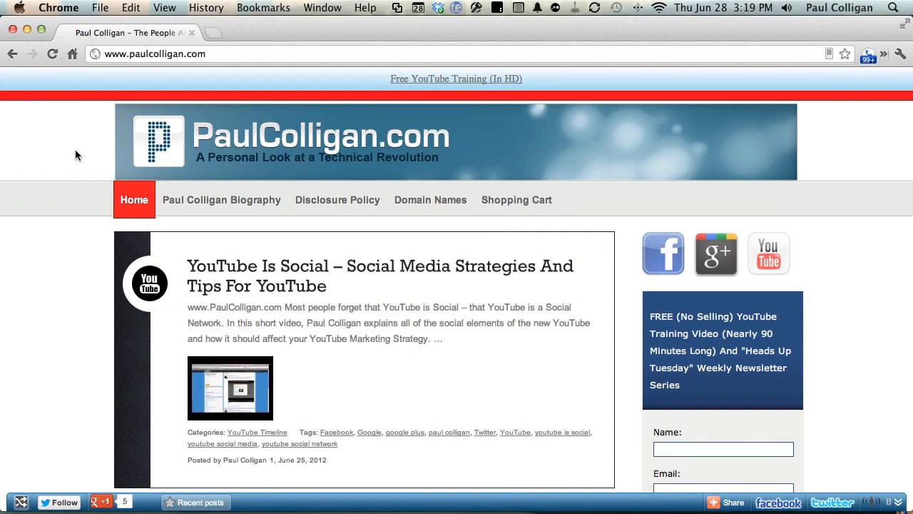
pyautogui.moveTo(220, 120)
pyautogui.write('microsoft.com')
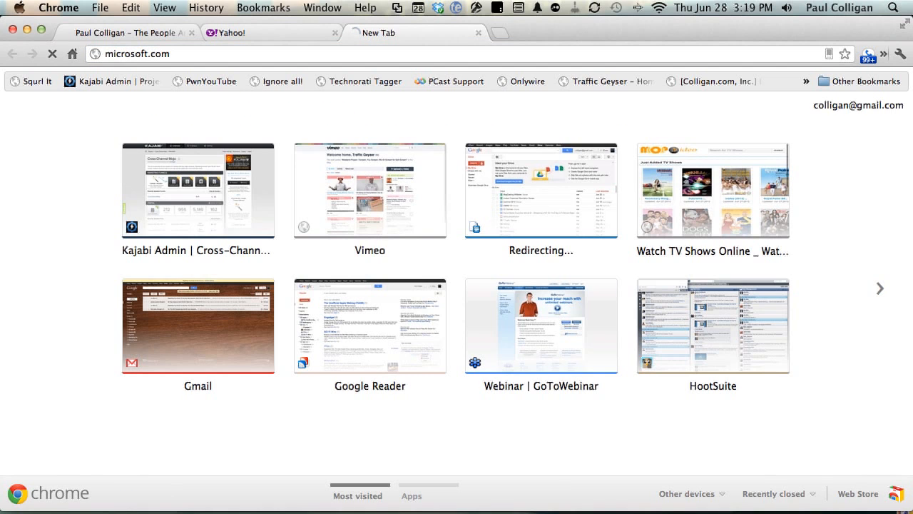
# - Load microsoft.com in a new tab, then return to the PaulColligan.com tab
pyautogui.press('Return')
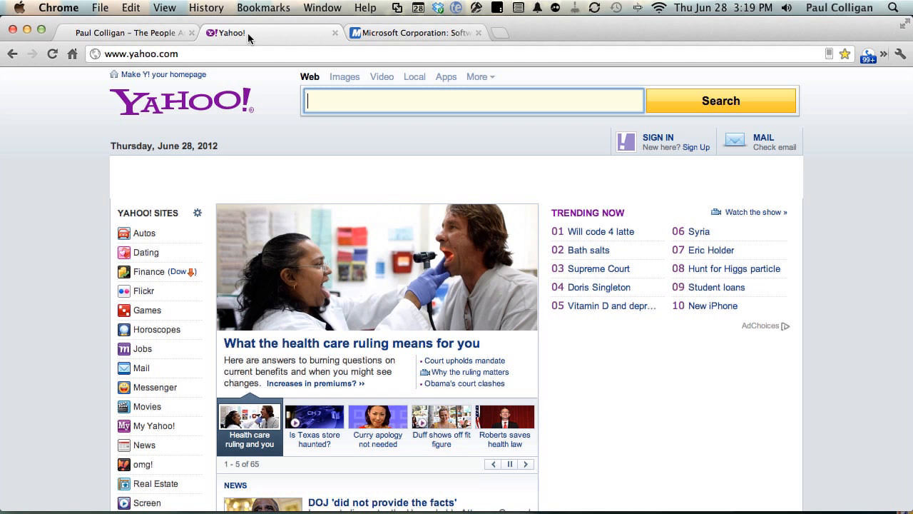
pyautogui.click(107, 33)
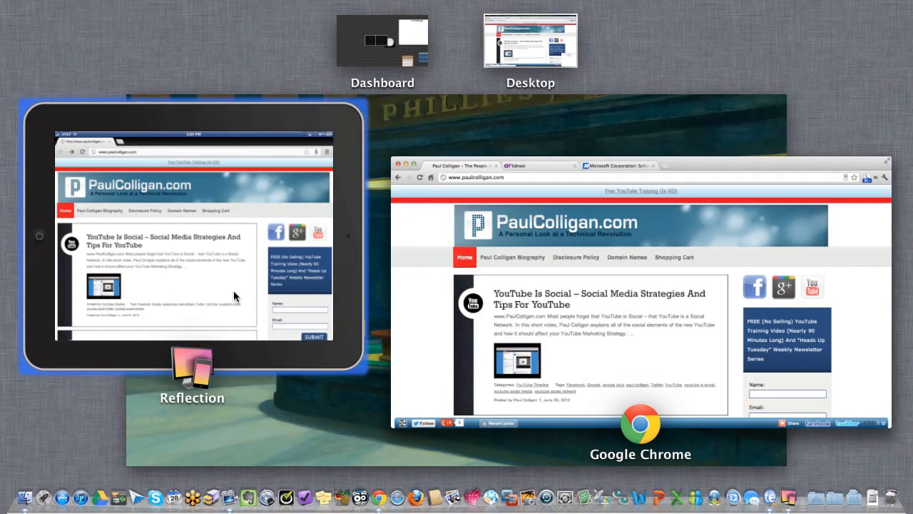
# - Load apple.com in a new tab of the mirrored iPad Chrome
pyautogui.click(192, 236)
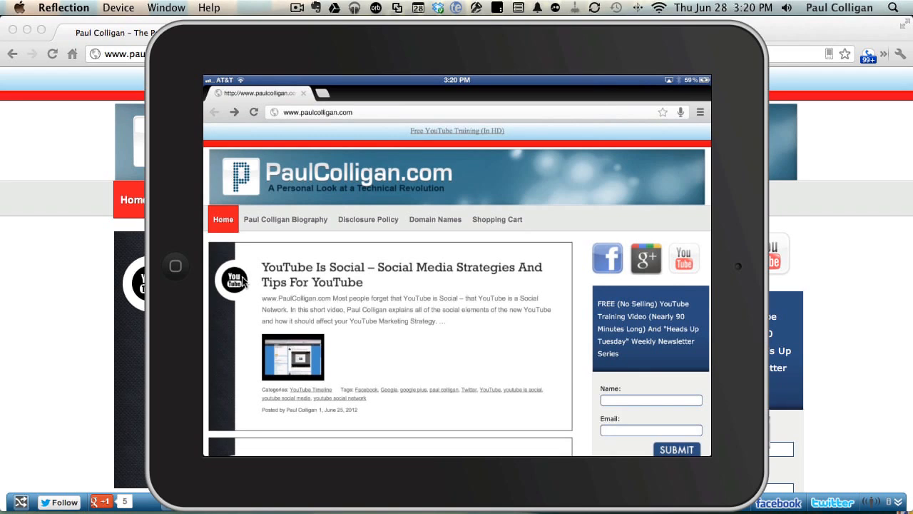
pyautogui.scroll(-3)
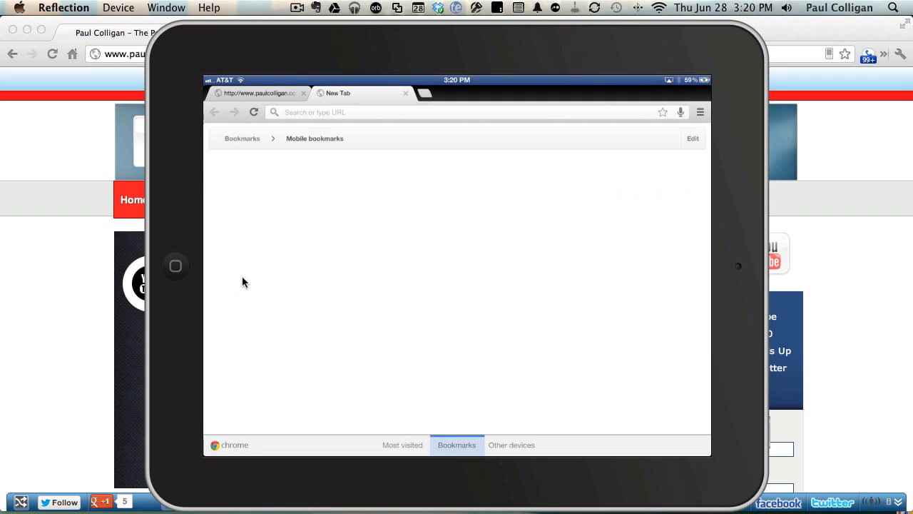
pyautogui.write('apple.co,')
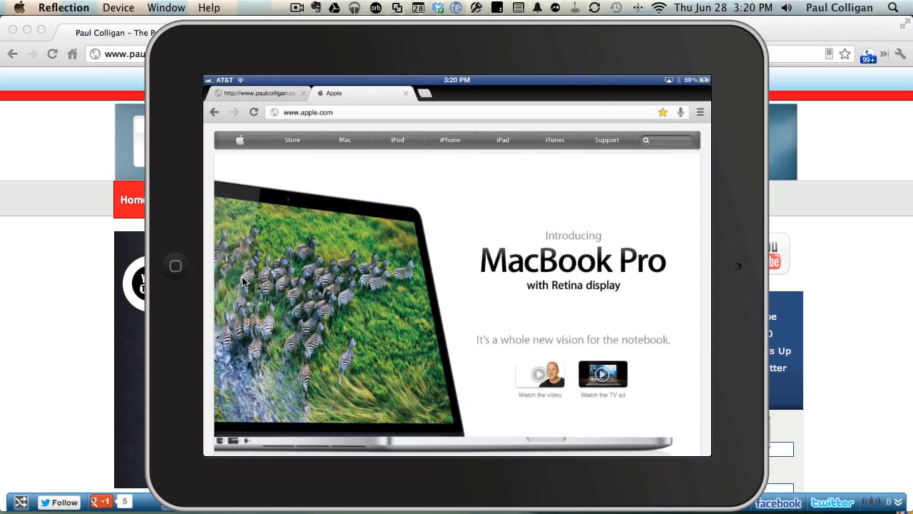
pyautogui.moveTo(106, 306)
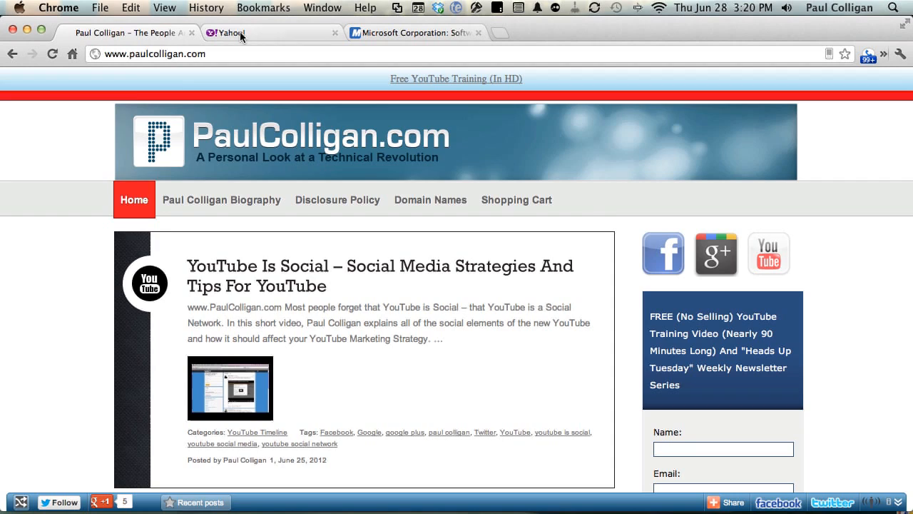
# - Open the Yahoo health care ruling story on the Yahoo tab and refocus desktop Chrome
pyautogui.click(228, 33)
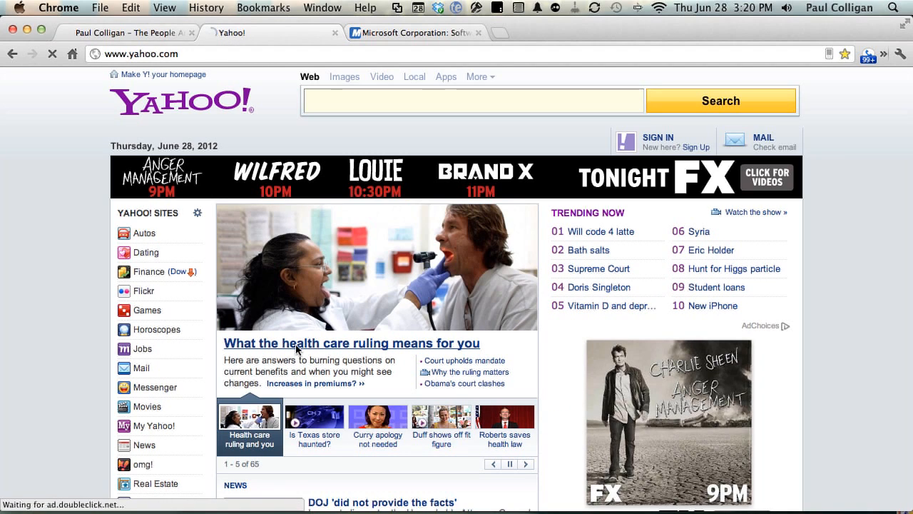
pyautogui.click(352, 343)
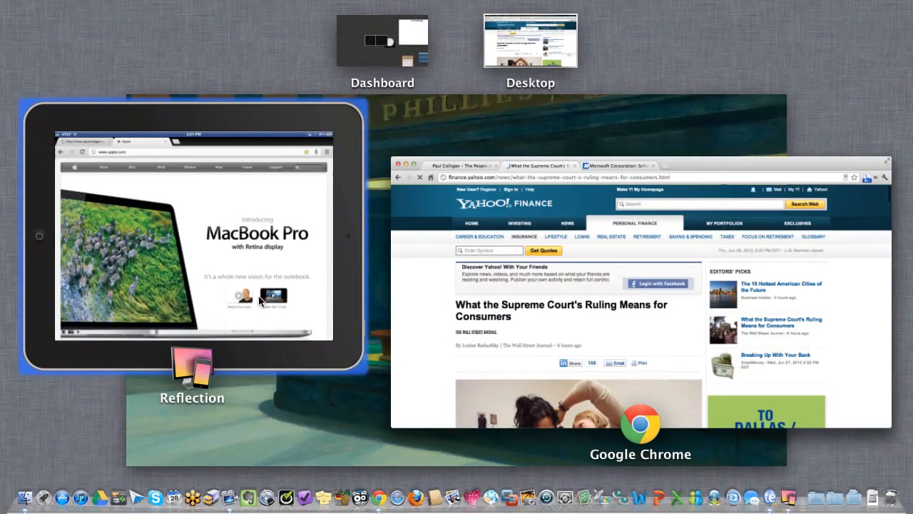
pyautogui.click(192, 236)
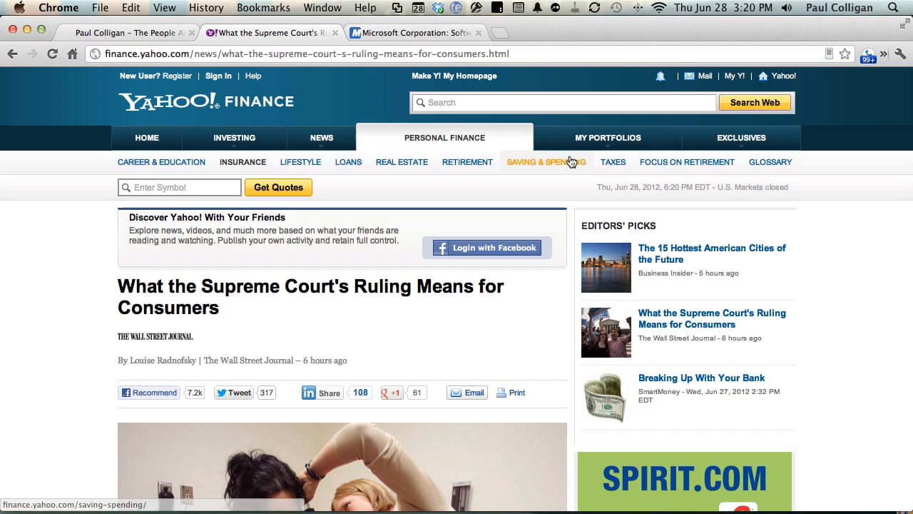
pyautogui.moveTo(833, 59)
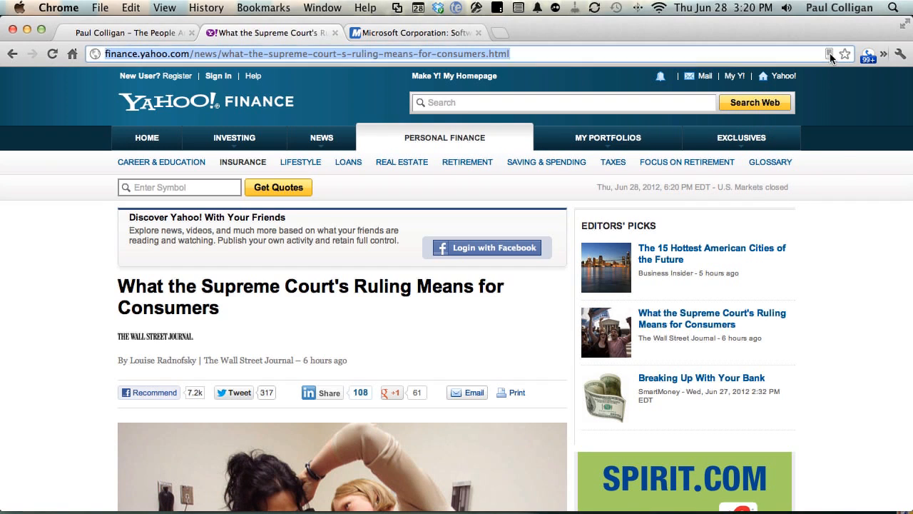
# - Send the Yahoo Finance Supreme Court article to the iPad via Chrome to Mobile
pyautogui.click(829, 54)
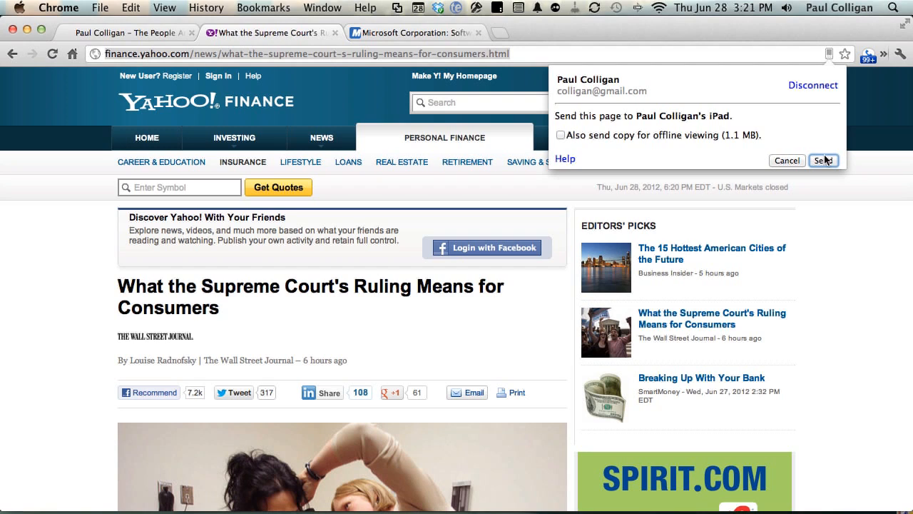
pyautogui.click(822, 160)
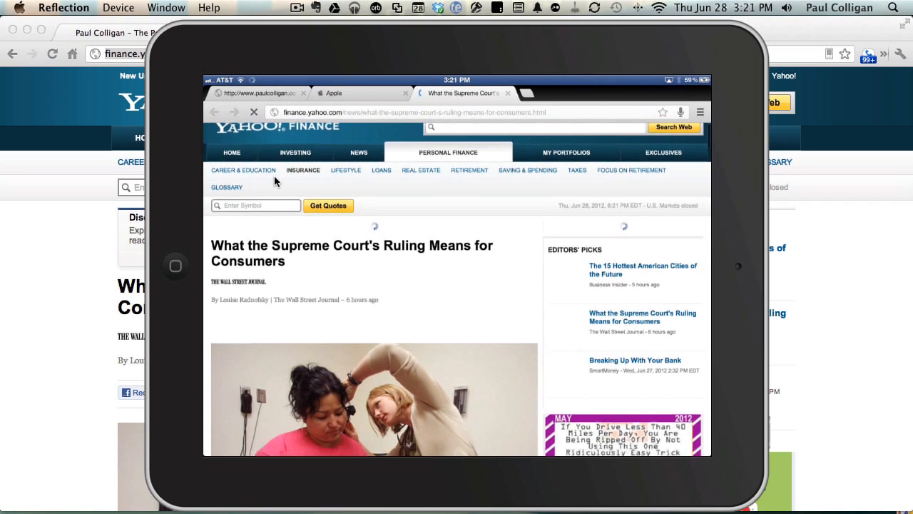
# - Browse to the iPad's top-level Mobile, Other and Desktop bookmark folders
pyautogui.scroll(-3)
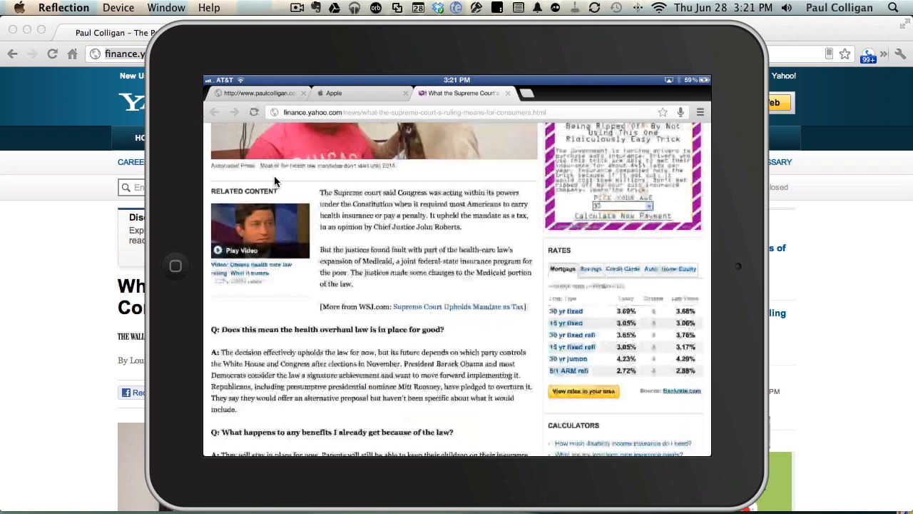
pyautogui.click(700, 112)
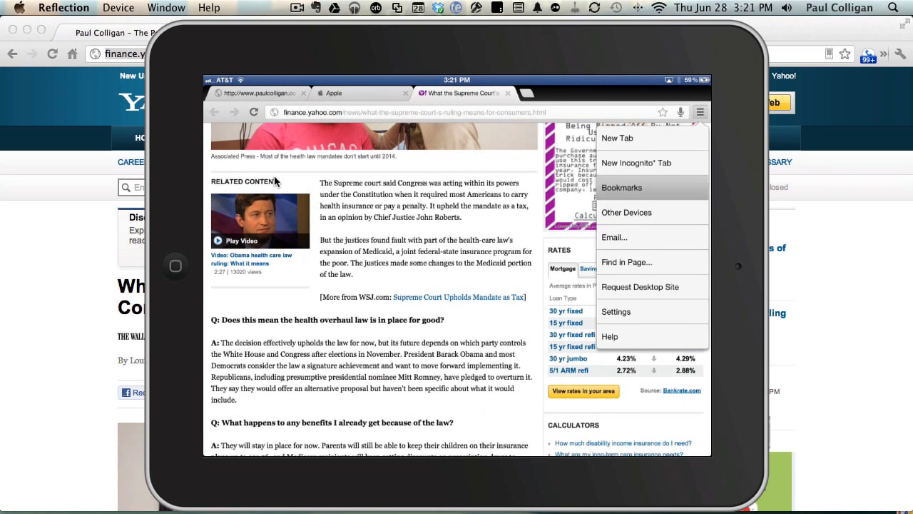
pyautogui.click(621, 188)
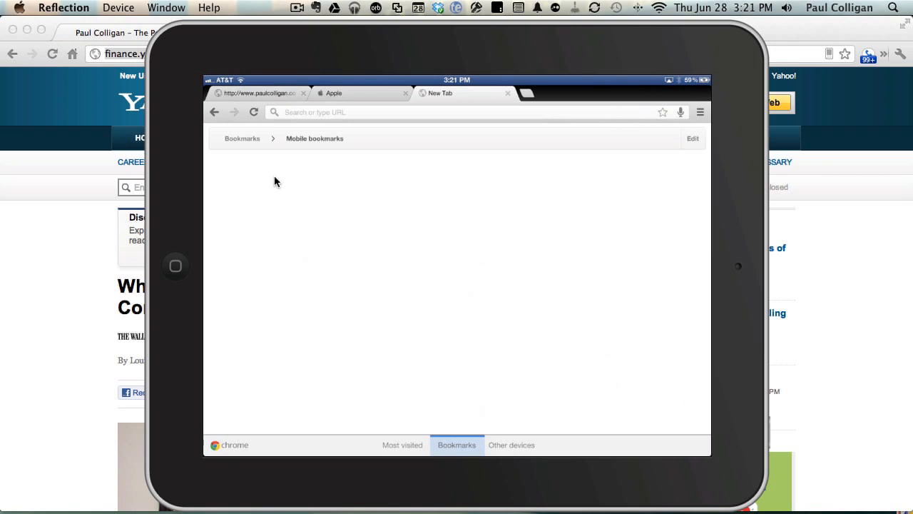
pyautogui.click(242, 138)
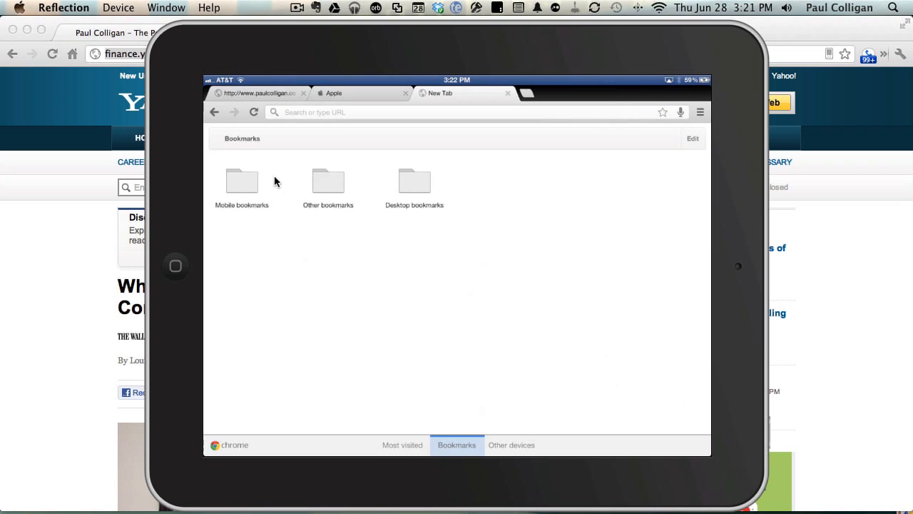
pyautogui.click(414, 181)
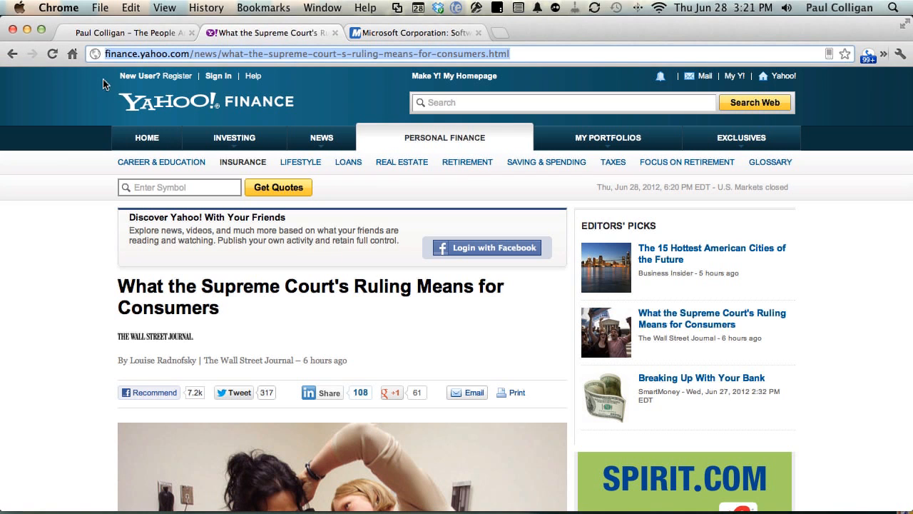
# - Turn on View > Always Show Bookmarks Bar in desktop Chrome
pyautogui.click(165, 7)
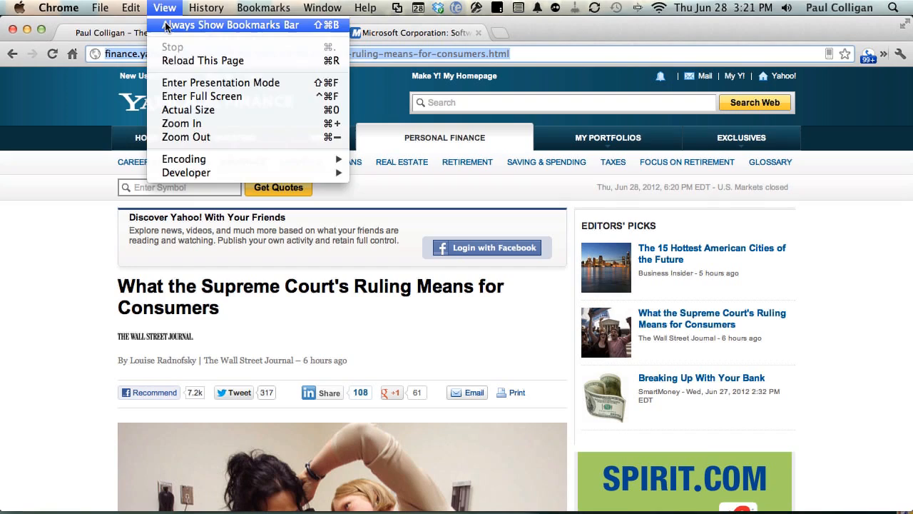
pyautogui.click(232, 25)
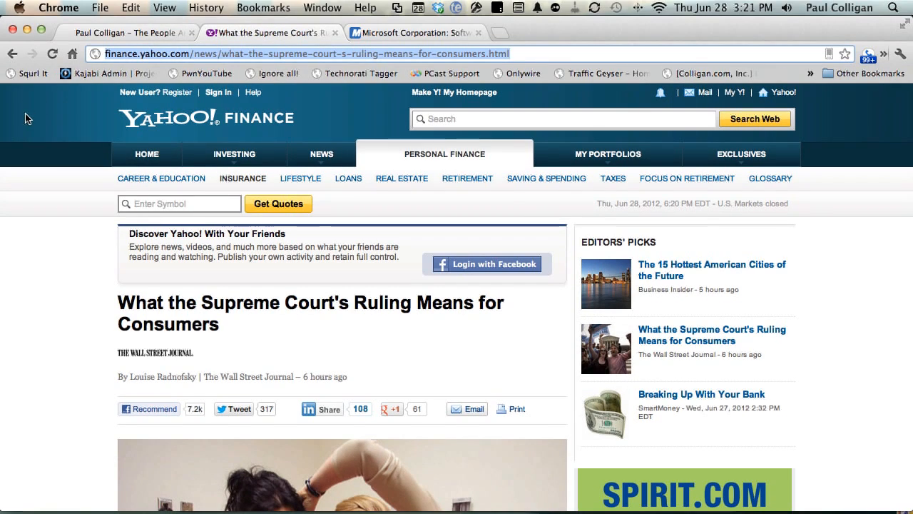
pyautogui.moveTo(40, 175)
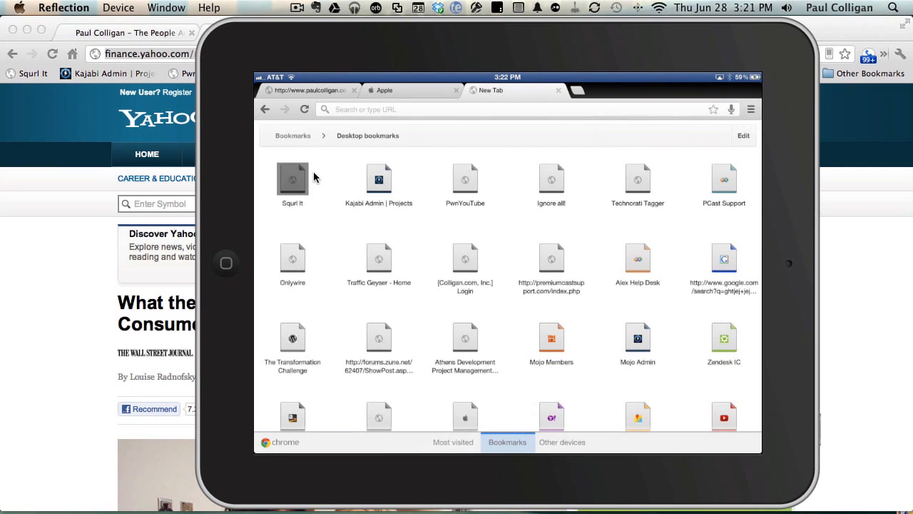
# - Long-press the Squrl It bookmark on the iPad and choose Delete Bookmark
pyautogui.rightClick(293, 177)
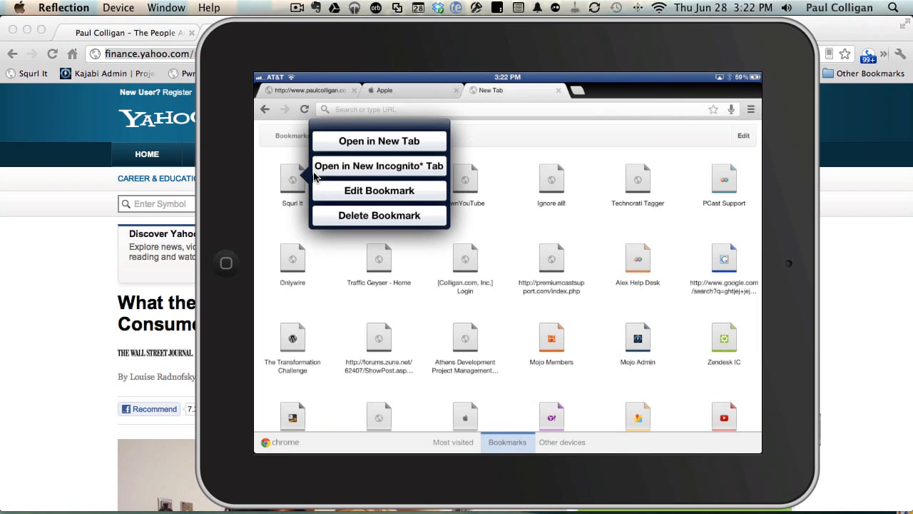
pyautogui.moveTo(378, 215)
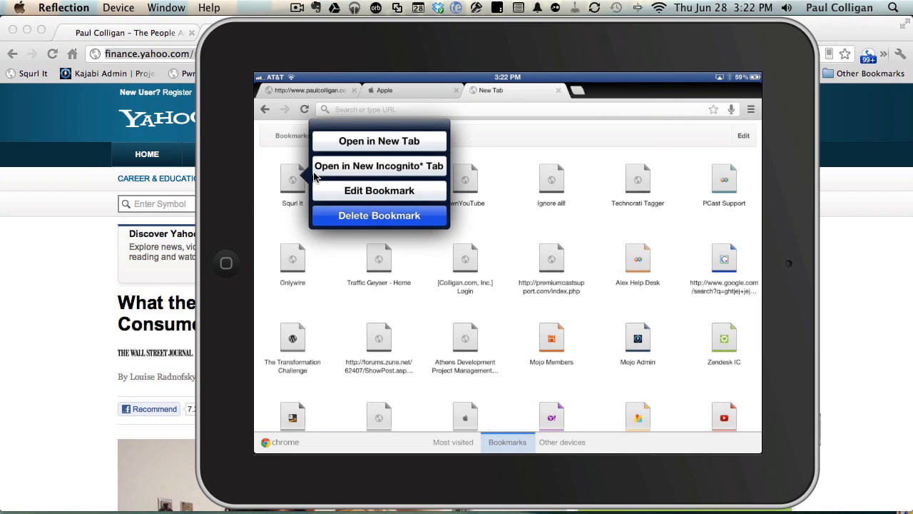
pyautogui.click(378, 216)
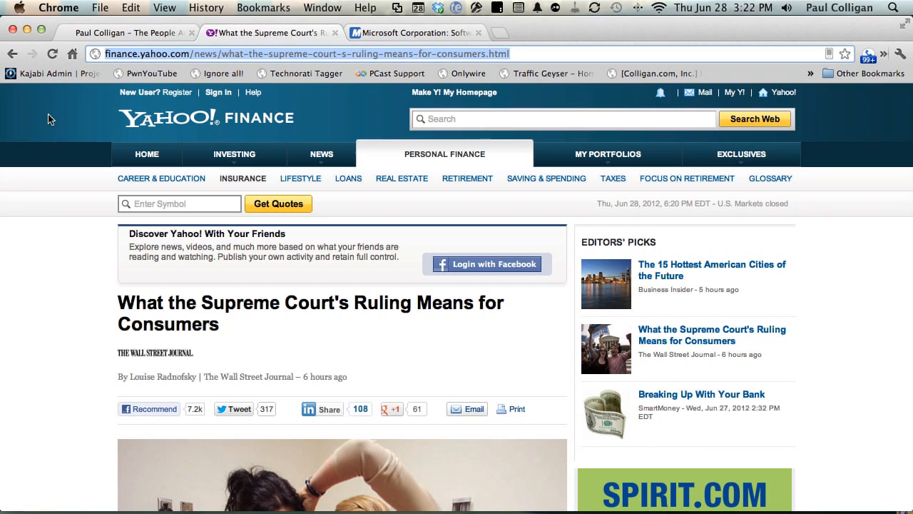
pyautogui.moveTo(832, 55)
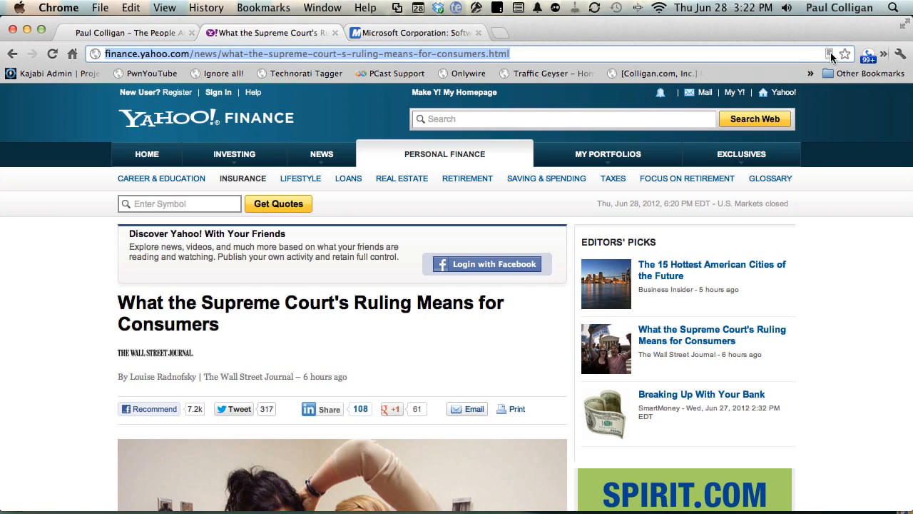